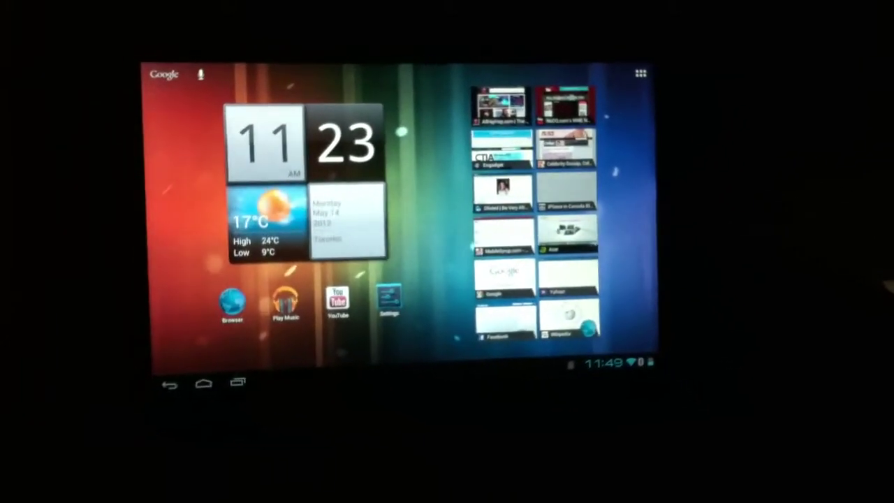
- Show the Recent Apps panel from the navigation bar, revealing no recent apps
click(237, 383)
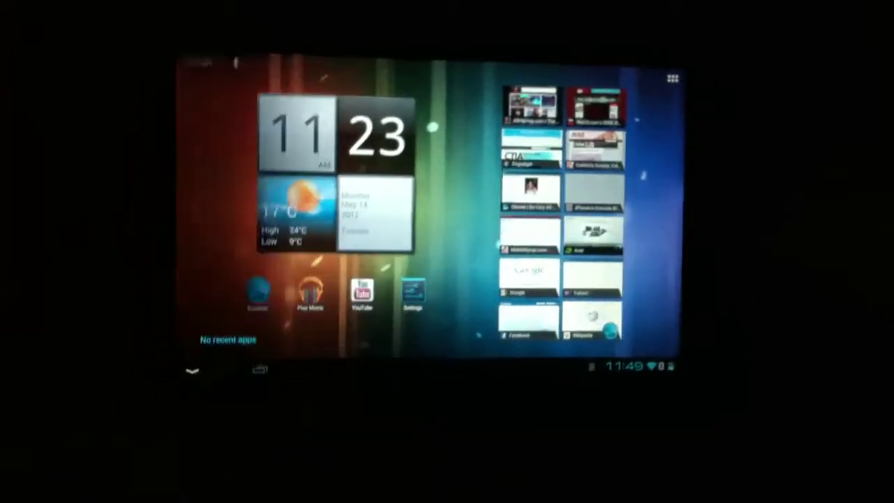